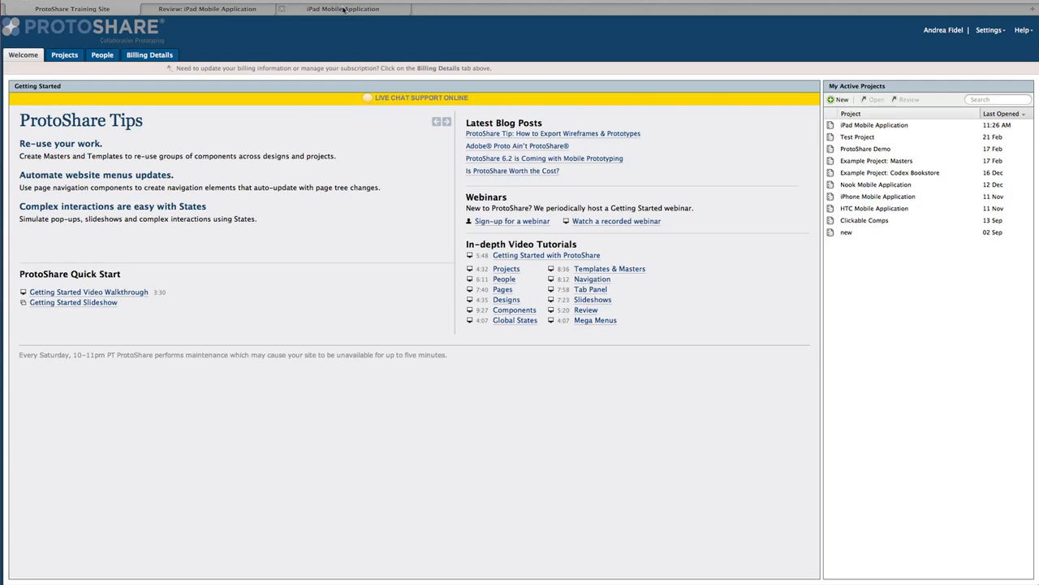
Open the animations page wireframe in the iPad Mobile Application project
left_click(342, 9)
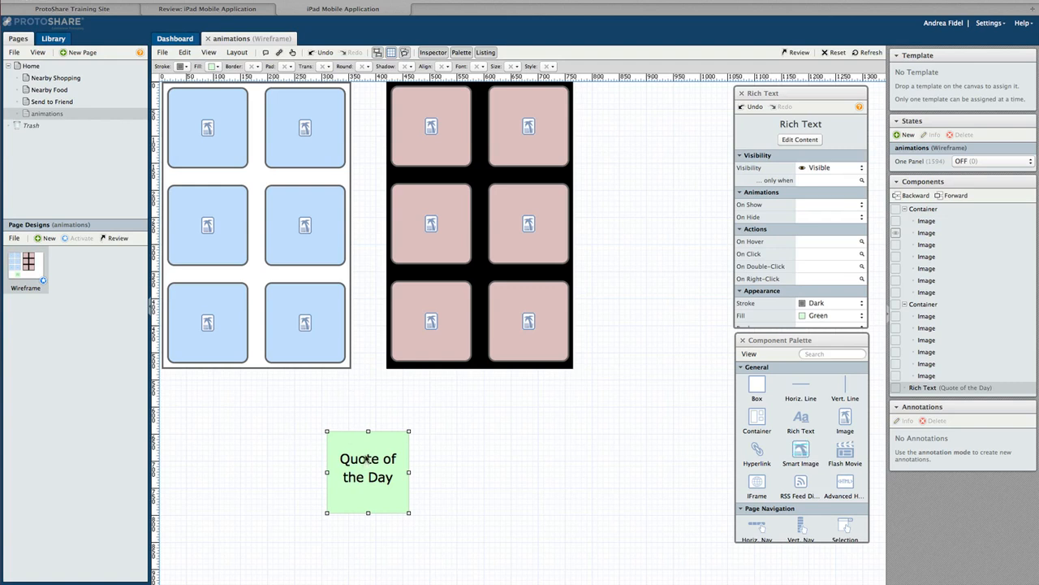
Move the Quote of the Day box onto the top-right blue image and create a 'Two Panel' state
left_click(255, 66)
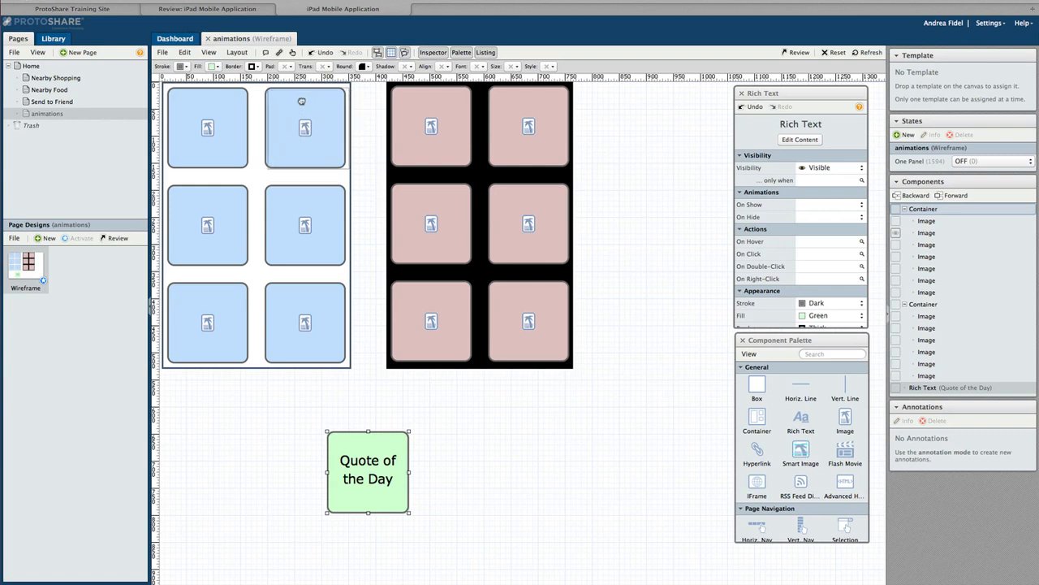
left_click_drag(367, 471, 305, 125)
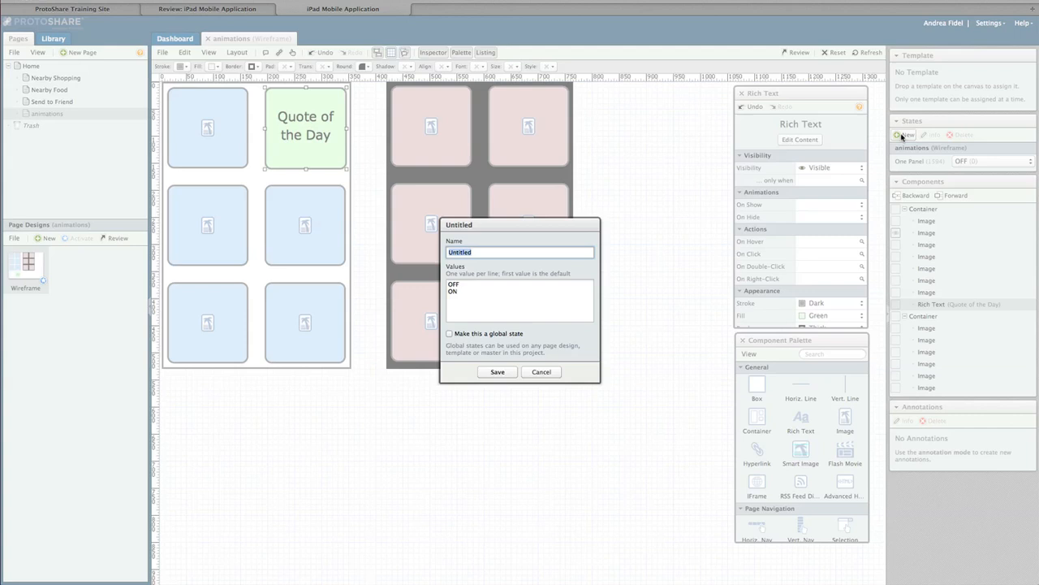
type("Two Panel")
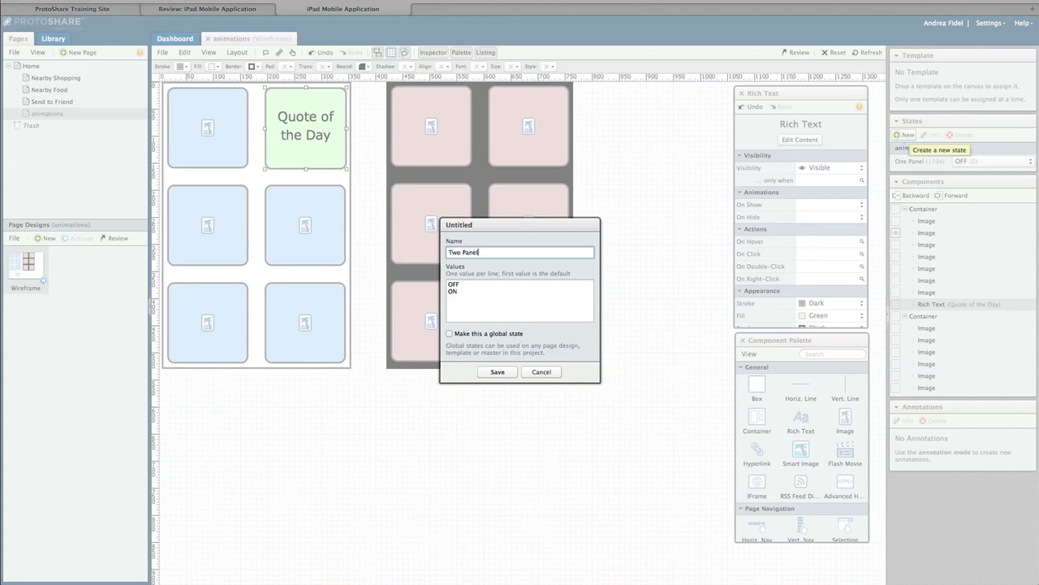
left_click(497, 371)
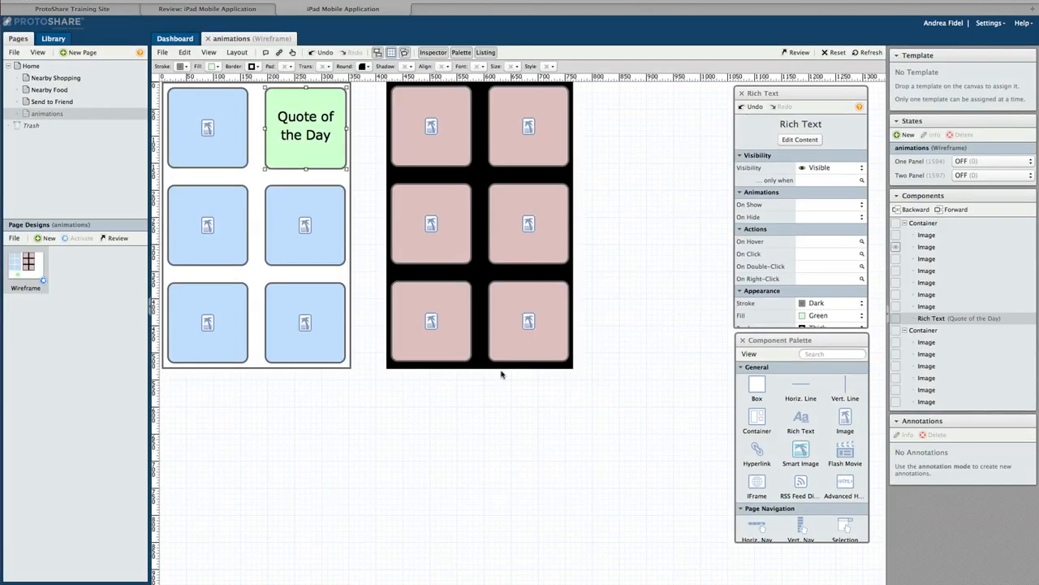
mouse_move(661, 315)
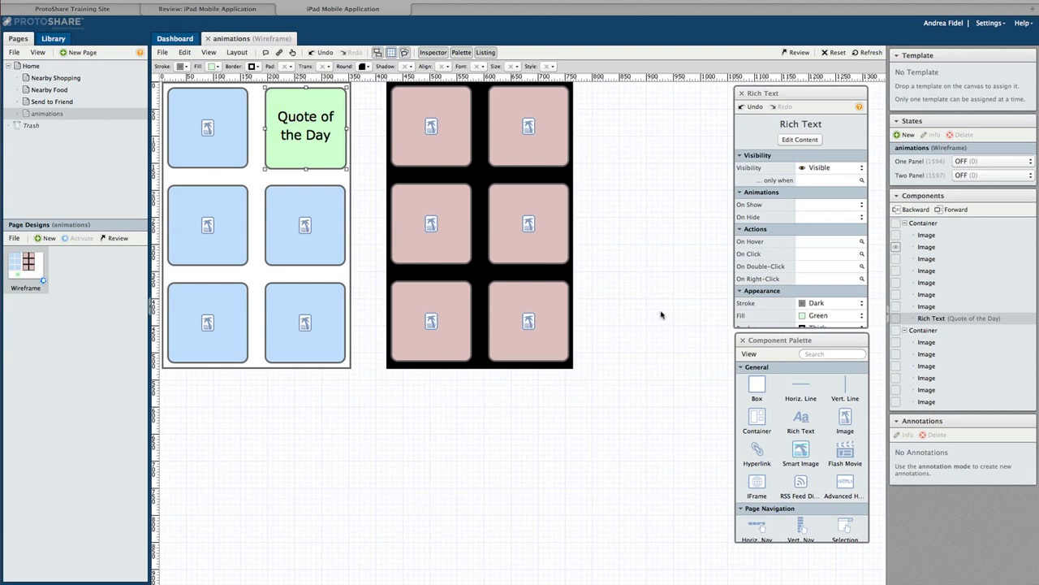
mouse_move(823, 214)
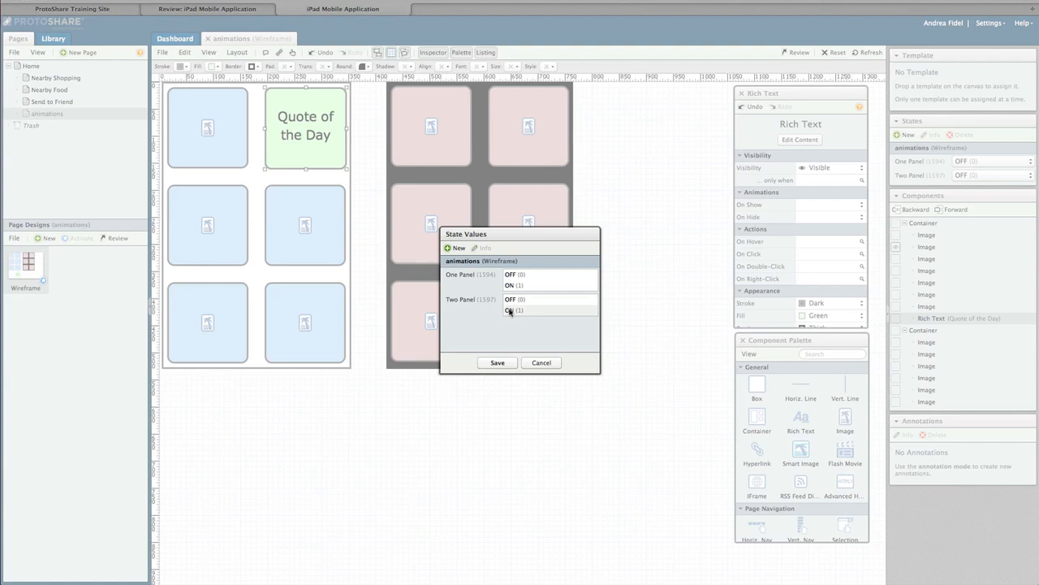
Show the quote only when Two Panel is ON; image click sets ON, quote click sets OFF
left_click(513, 310)
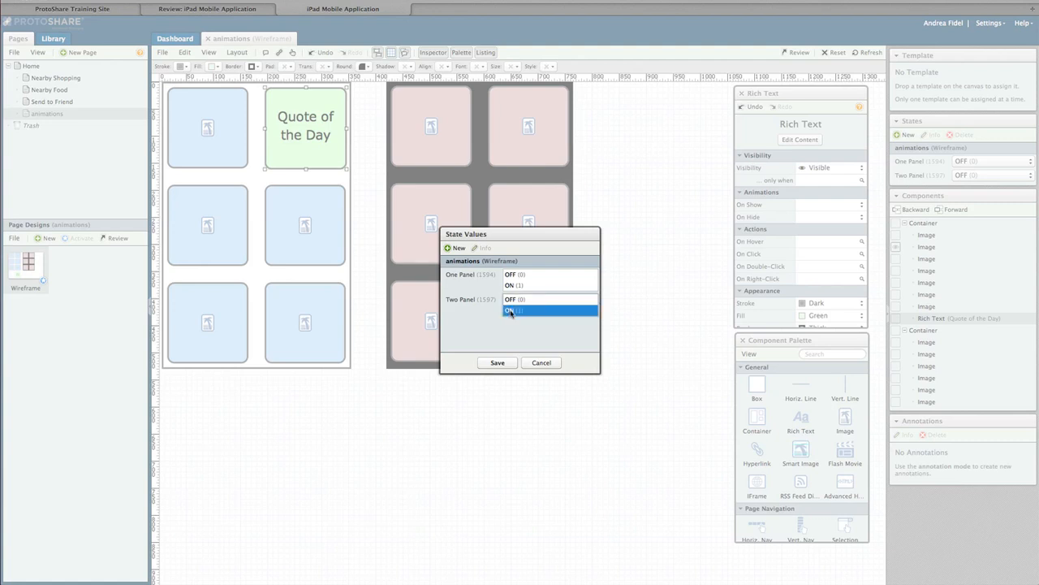
left_click(497, 362)
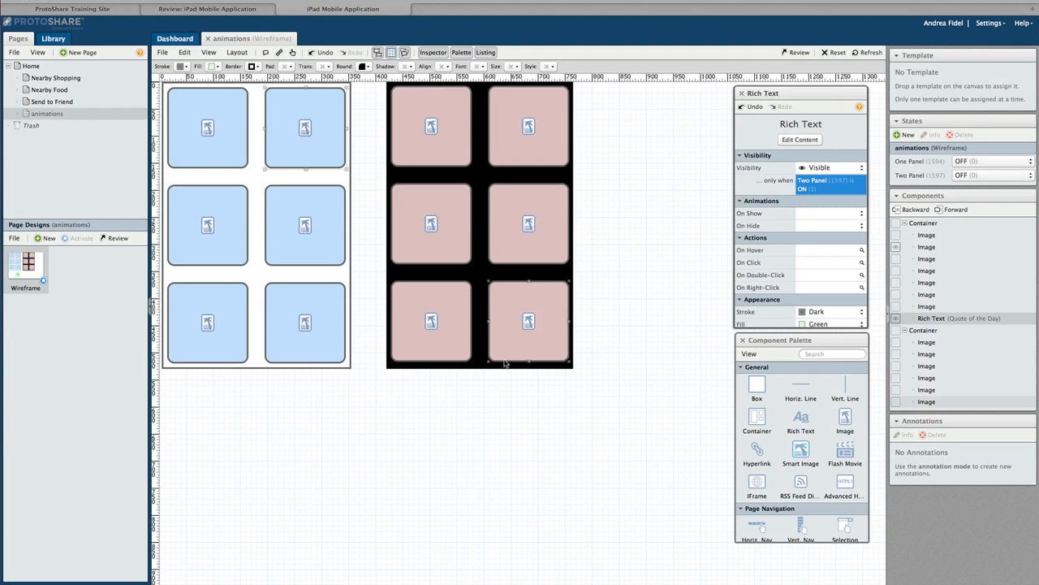
left_click(305, 127)
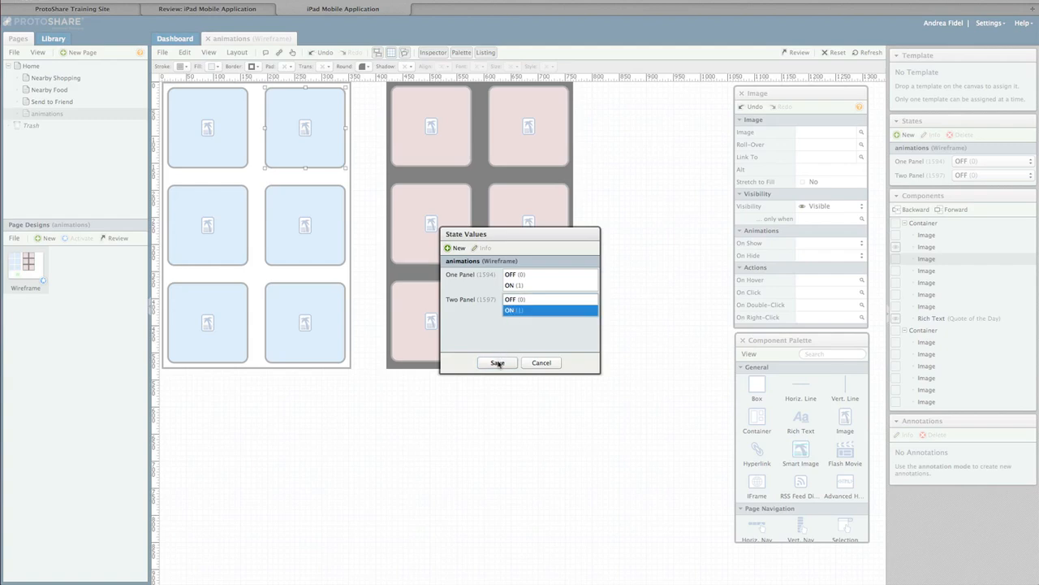
left_click(497, 362)
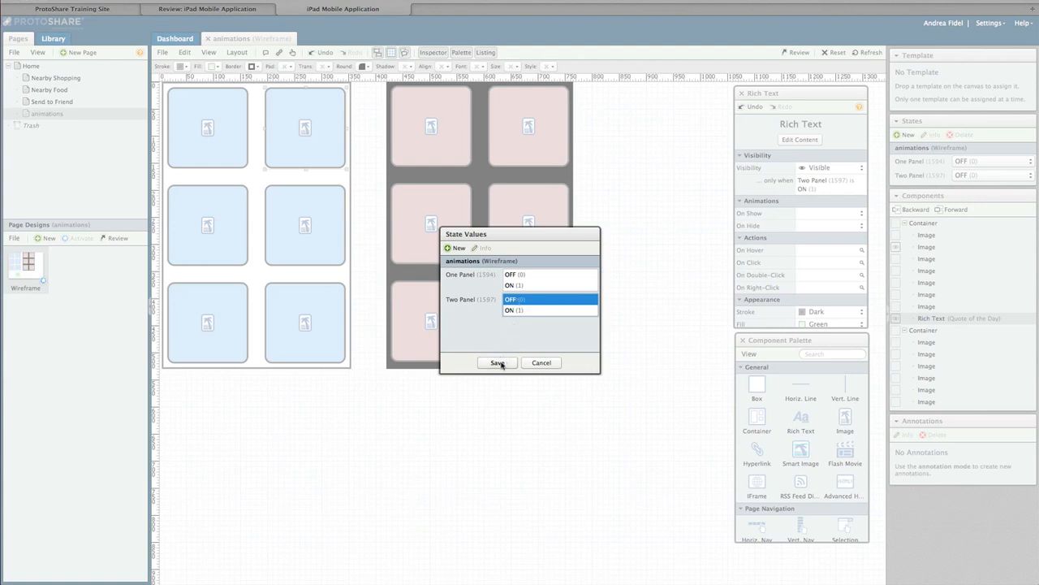
left_click(497, 362)
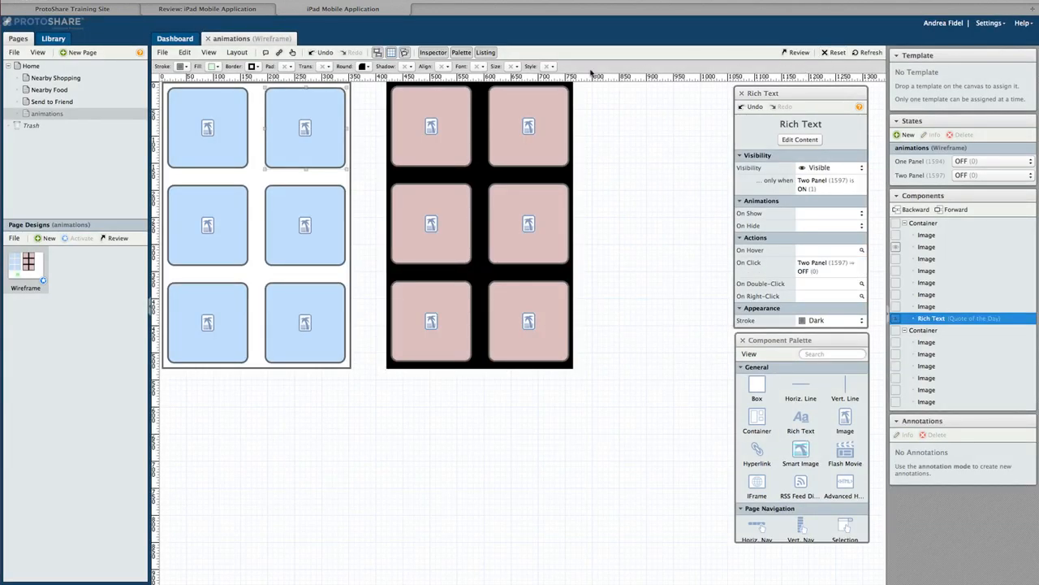
left_click(290, 52)
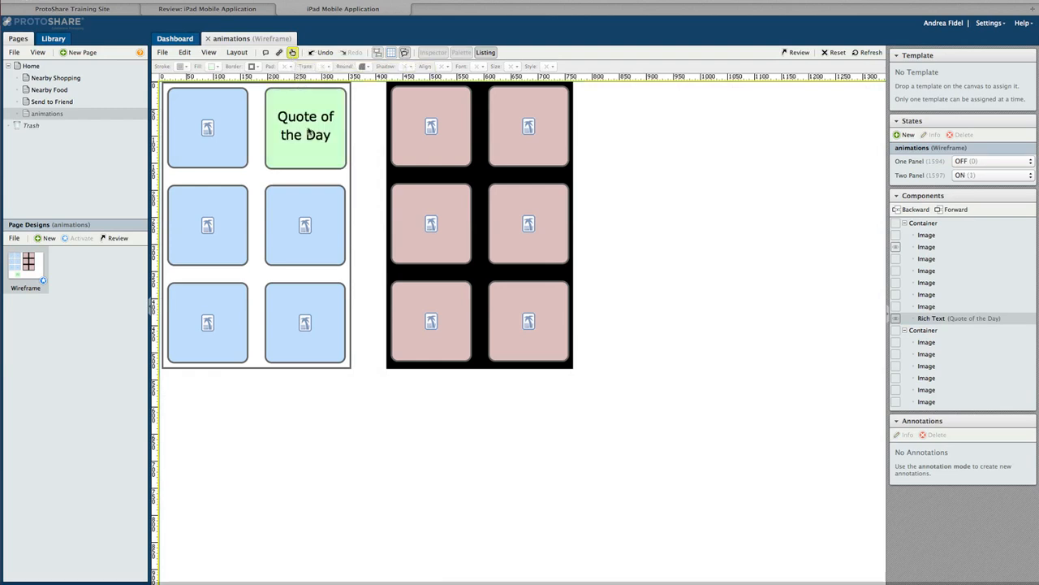
Test that clicking the image shows the quote and clicking the quote hides it
left_click(994, 176)
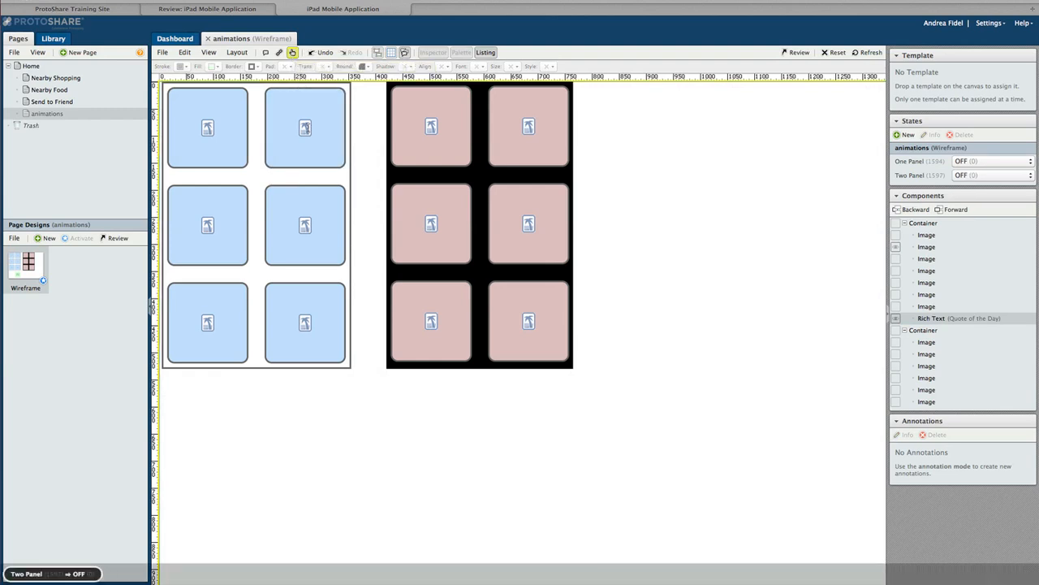
left_click(991, 175)
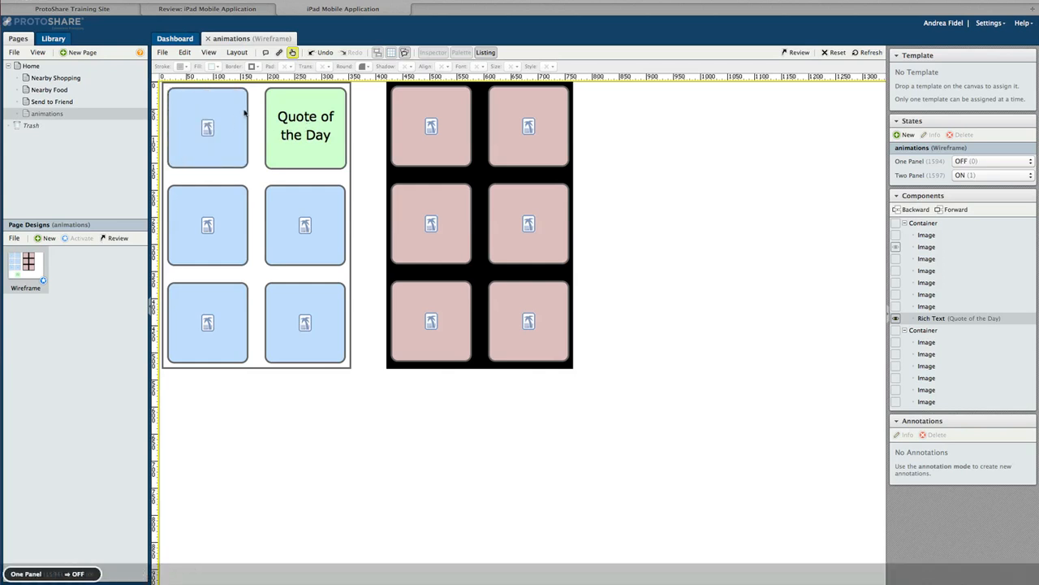
left_click(305, 126)
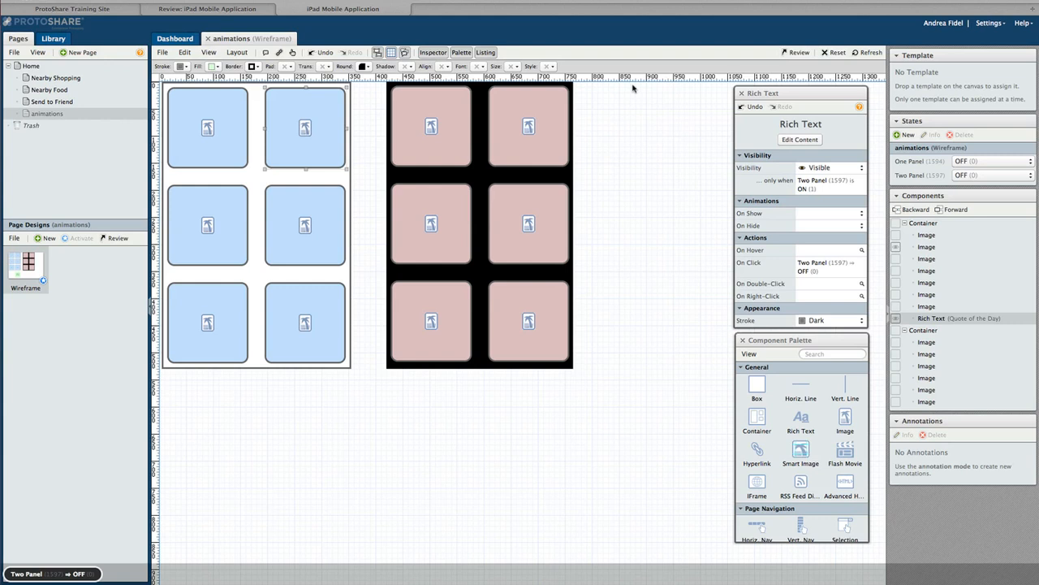
Give the top-right image a Card Flip animation and the quote box a leftward 3D Card Flip
left_click(305, 128)
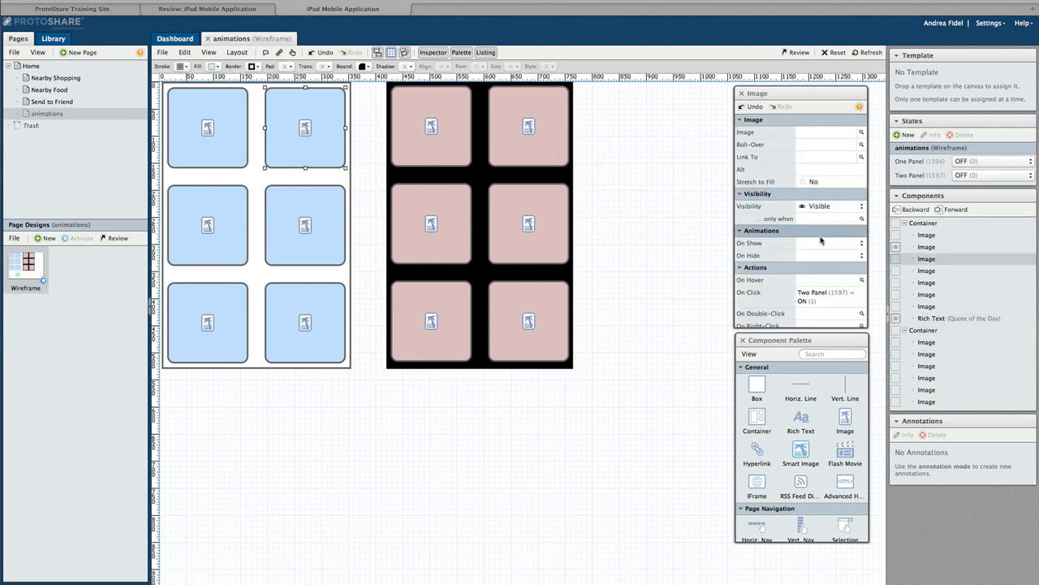
mouse_move(763, 258)
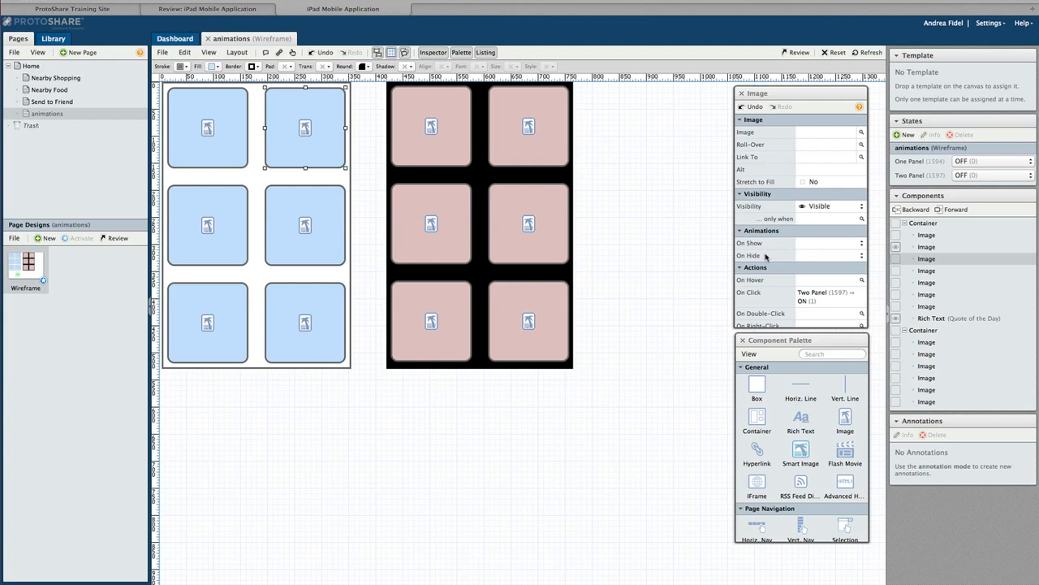
left_click(861, 243)
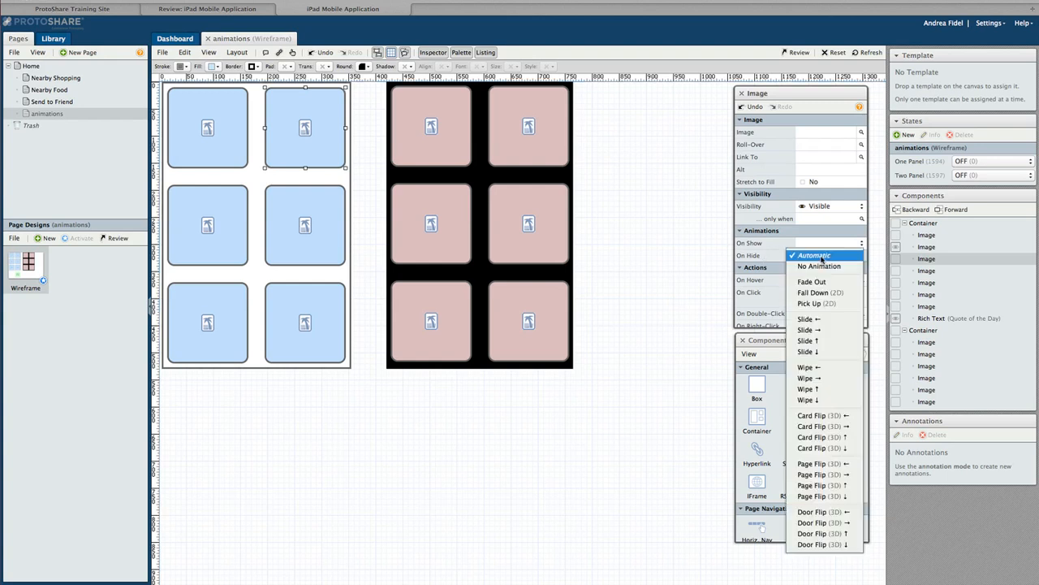
mouse_move(820, 415)
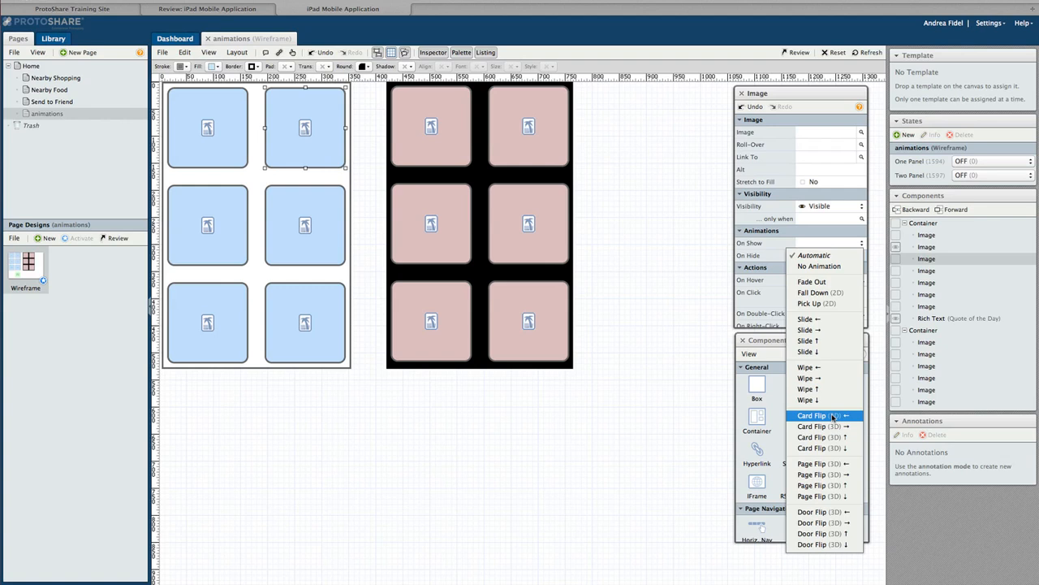
left_click(818, 415)
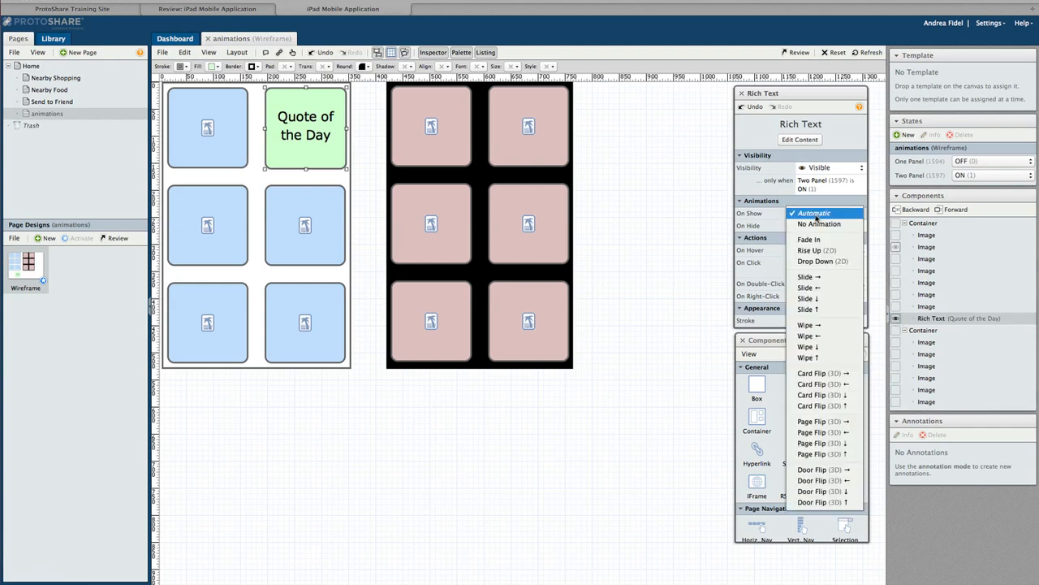
mouse_move(820, 373)
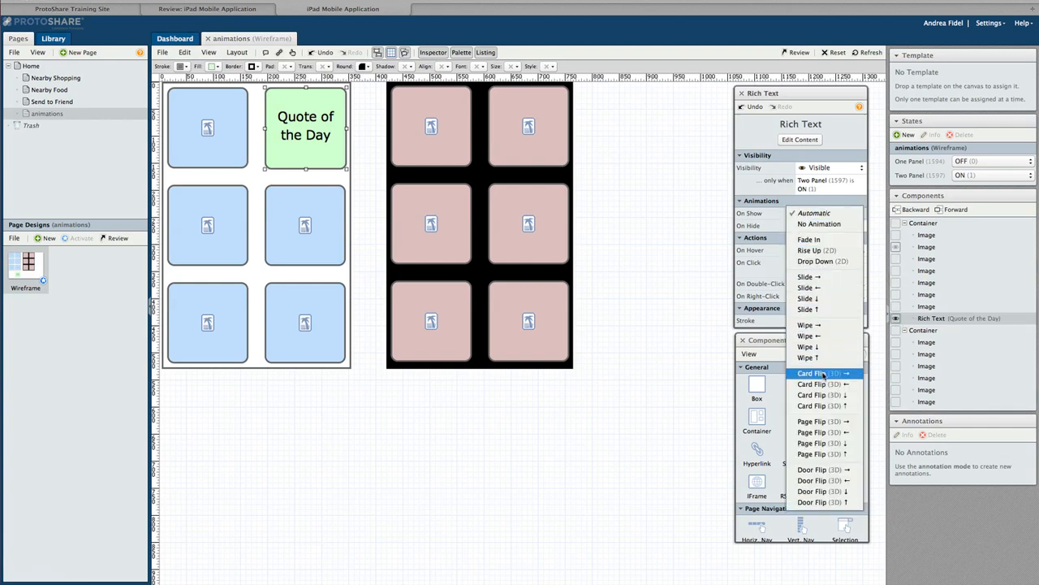
mouse_move(820, 383)
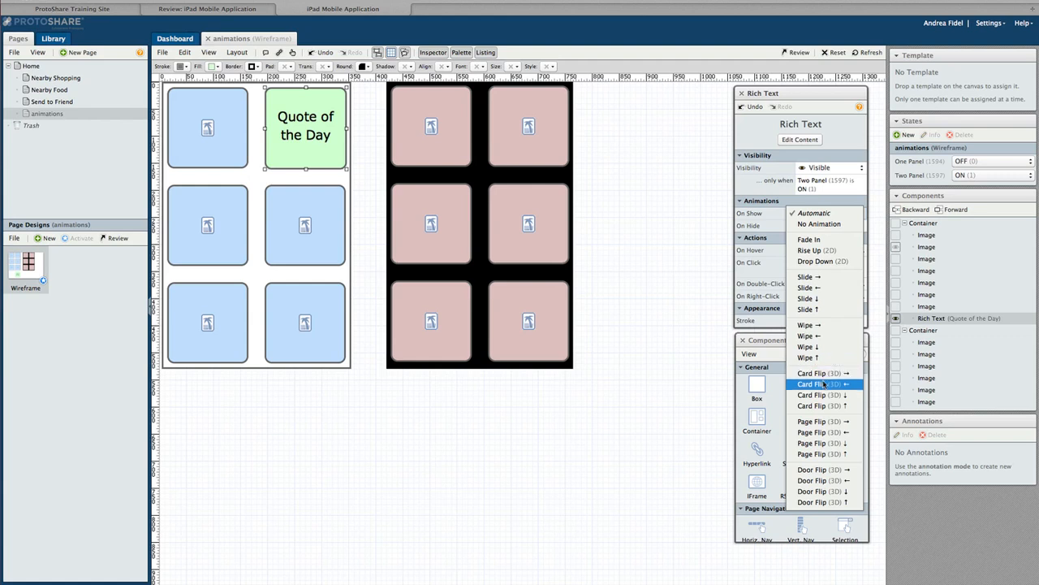
left_click(816, 384)
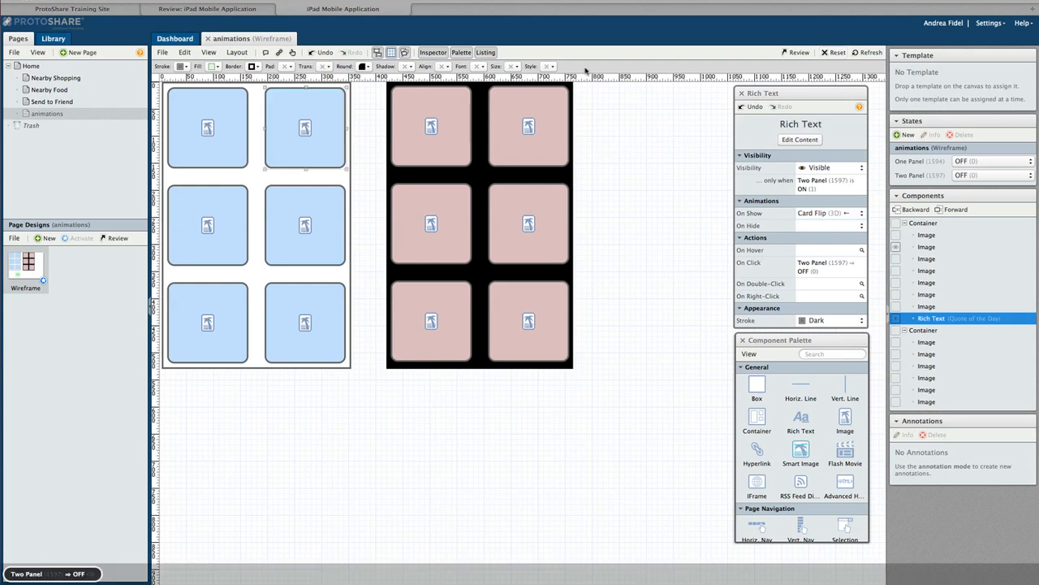
left_click(293, 52)
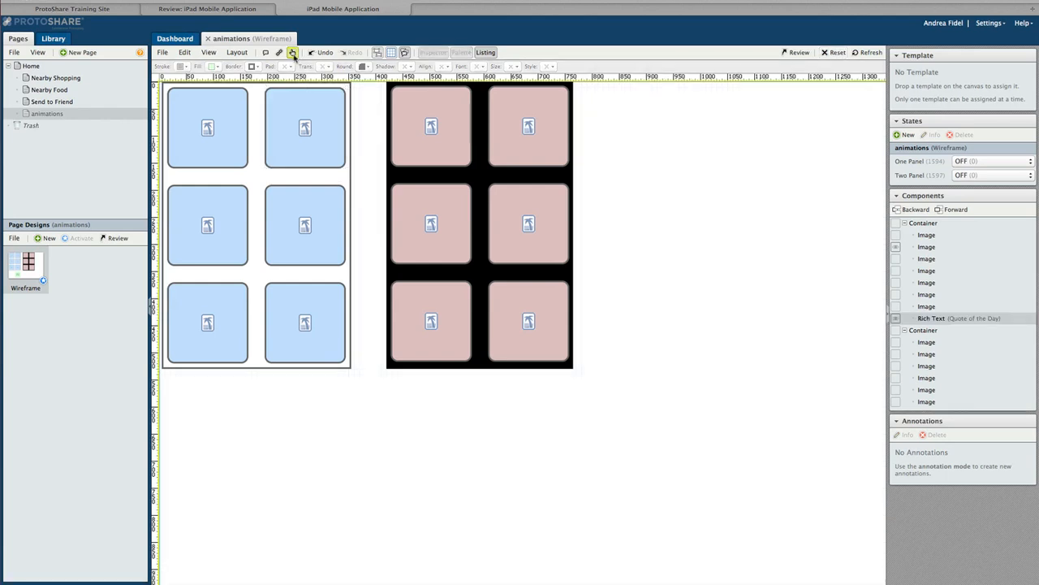
left_click(991, 175)
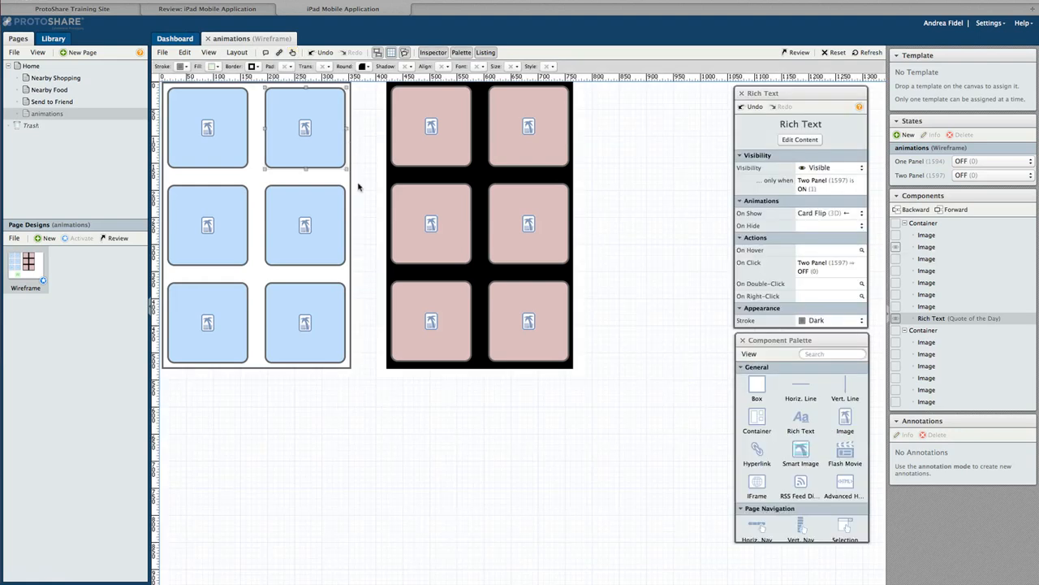
Select the black container of pink images and create a new '2nd Screen' state
left_click(256, 225)
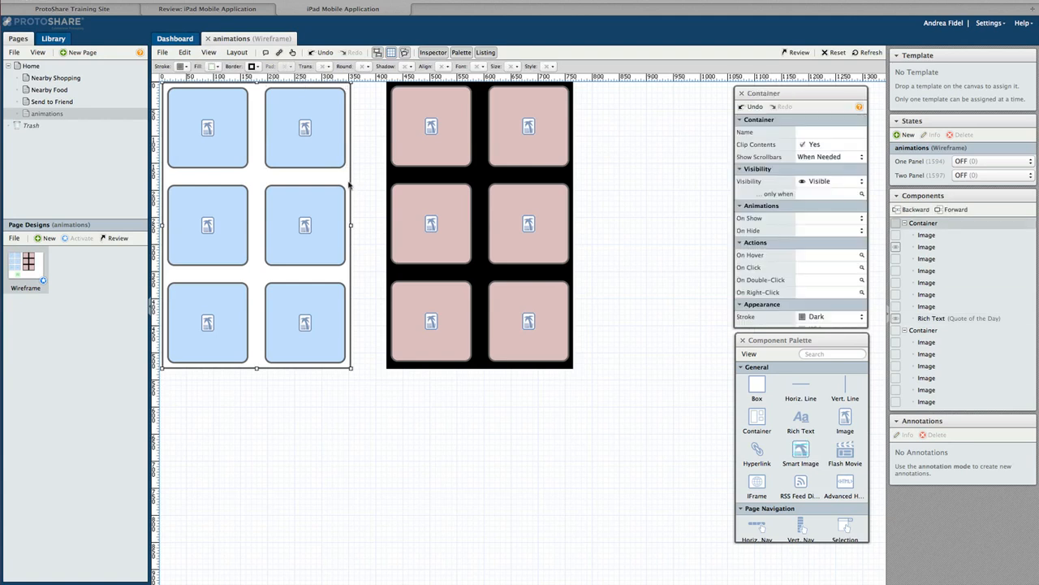
left_click(479, 223)
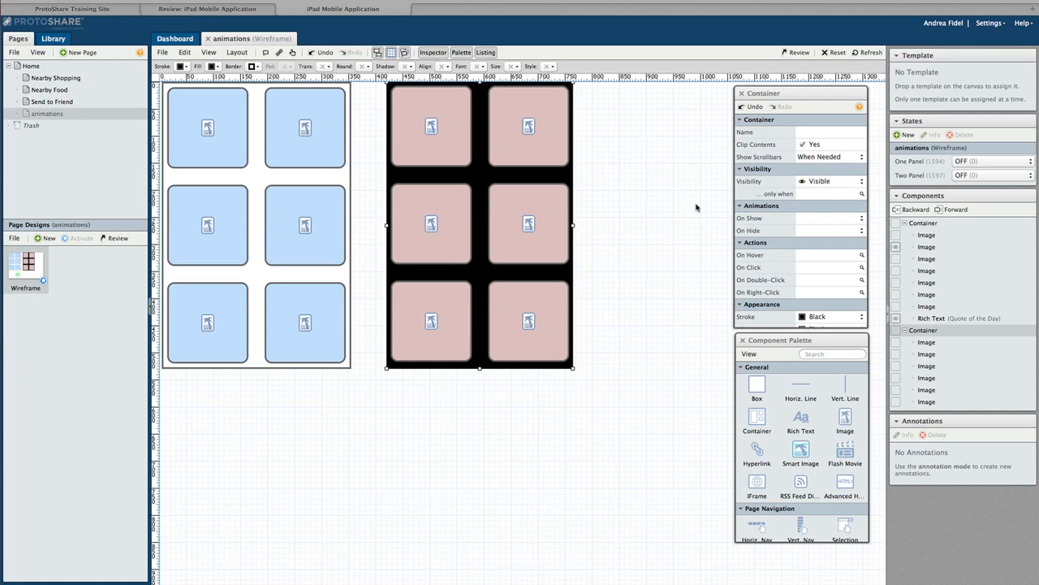
left_click(904, 134)
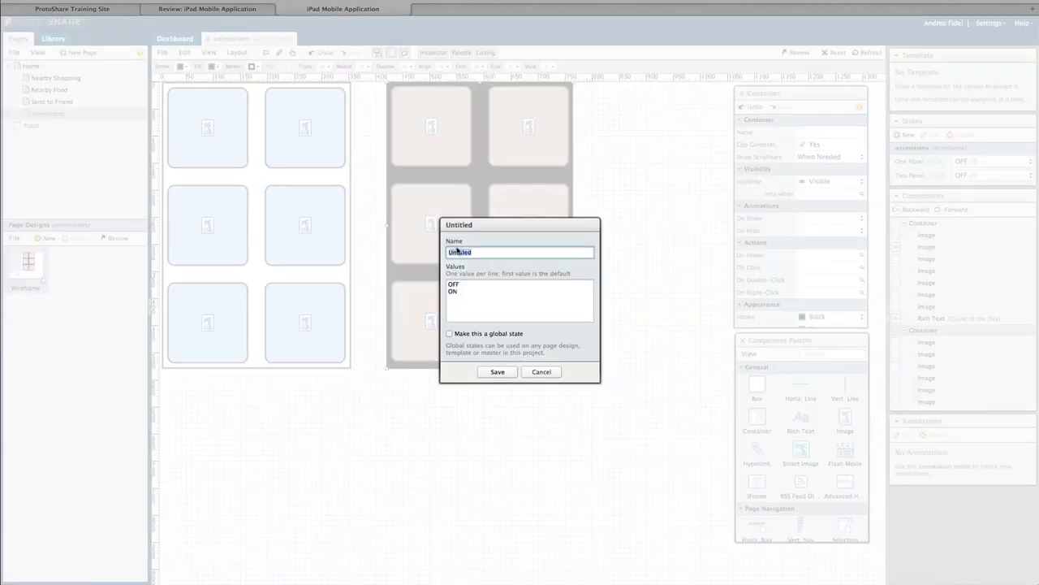
type("2nd Screen")
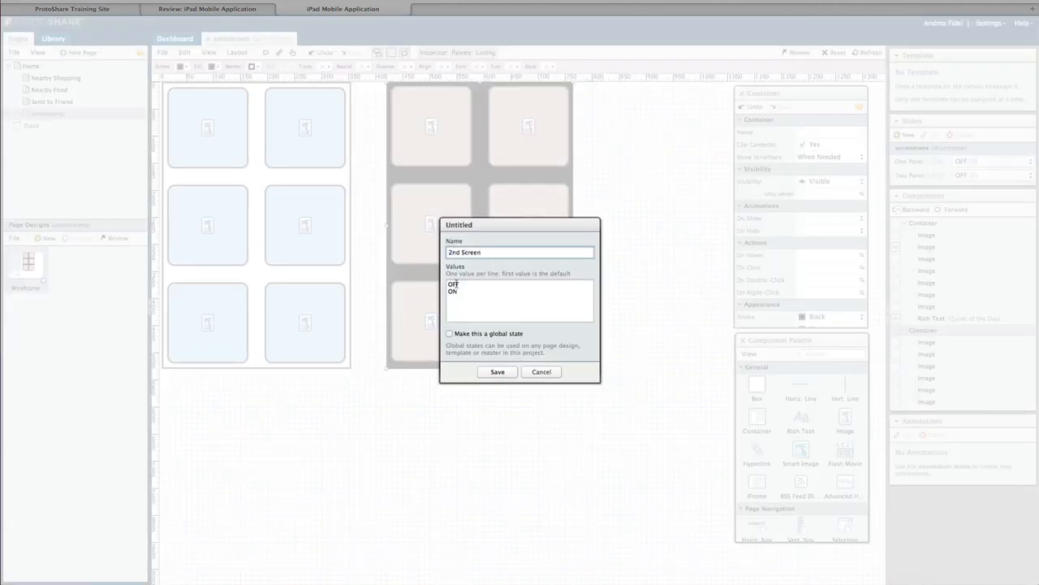
left_click(497, 371)
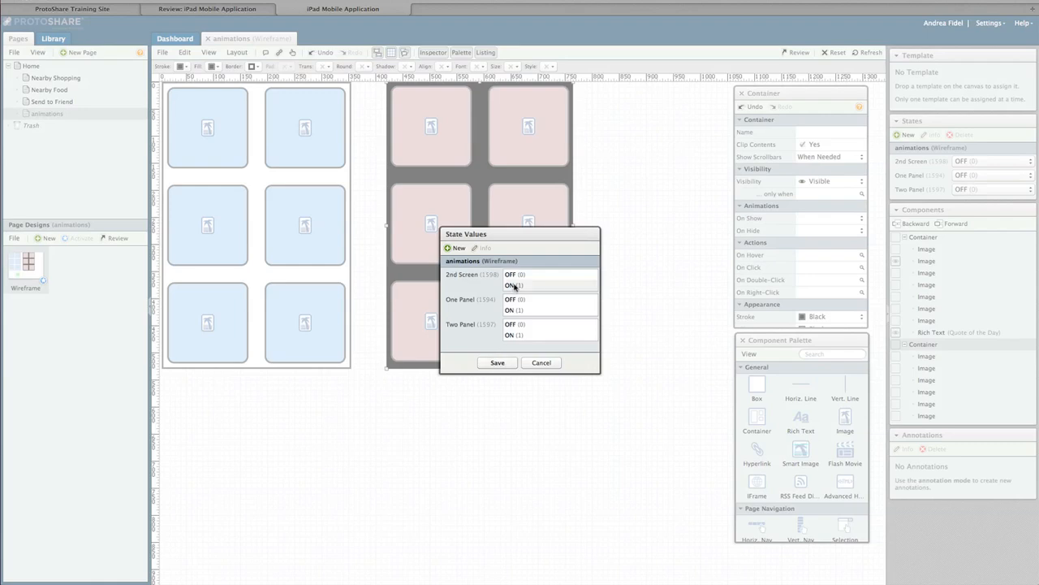
Make the pink image container visible only when 2nd Screen is ON
left_click(497, 363)
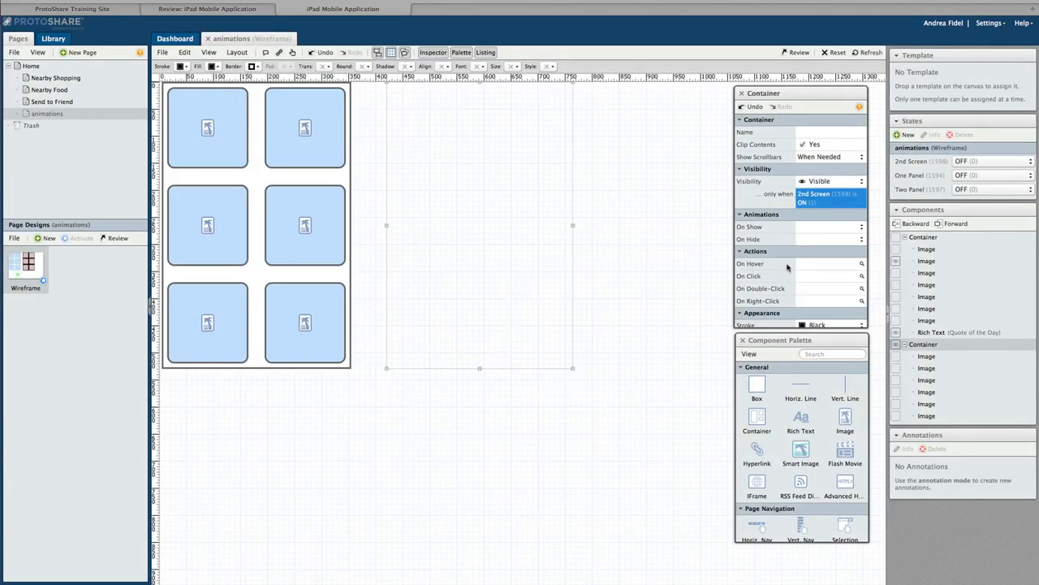
left_click(828, 197)
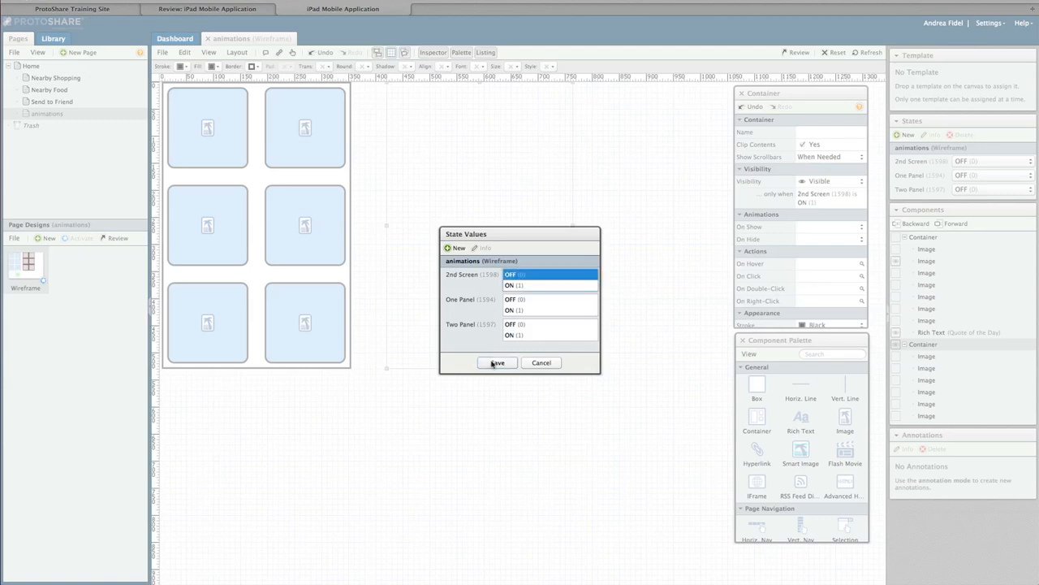
left_click(497, 362)
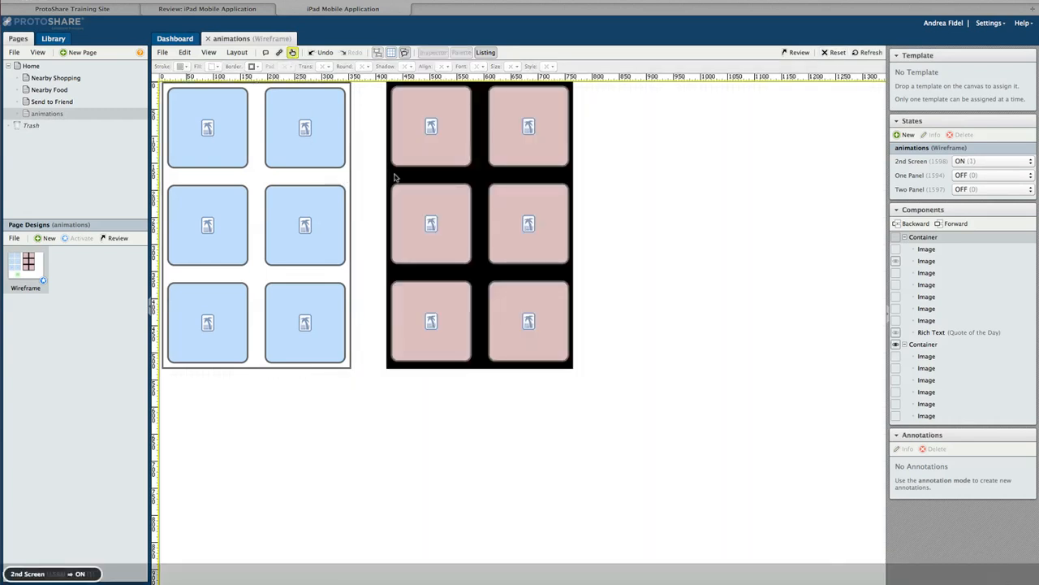
Set the blue image container's On Hide animation to Slide ←
left_click(991, 161)
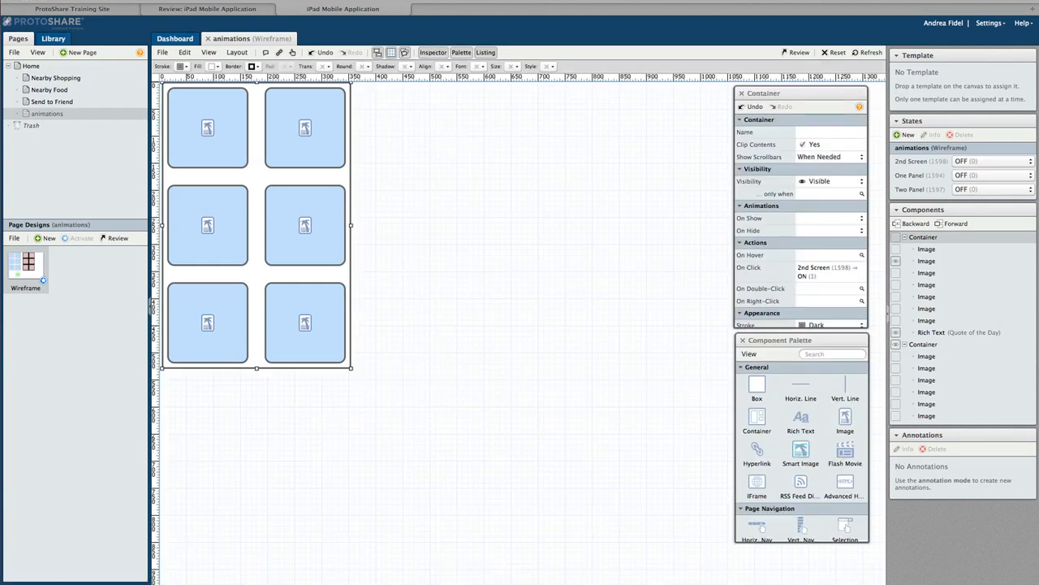
mouse_move(523, 213)
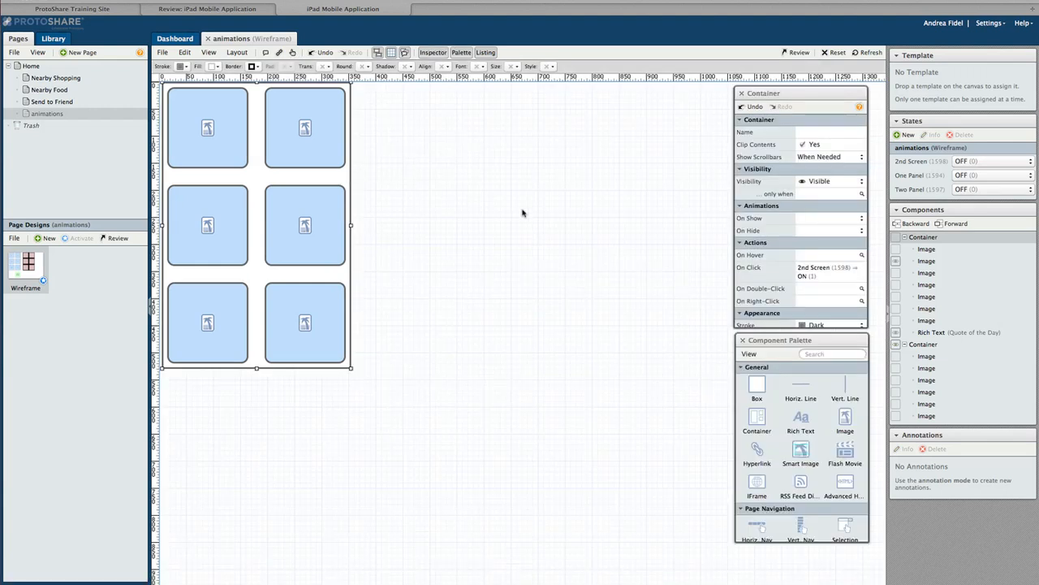
left_click(859, 217)
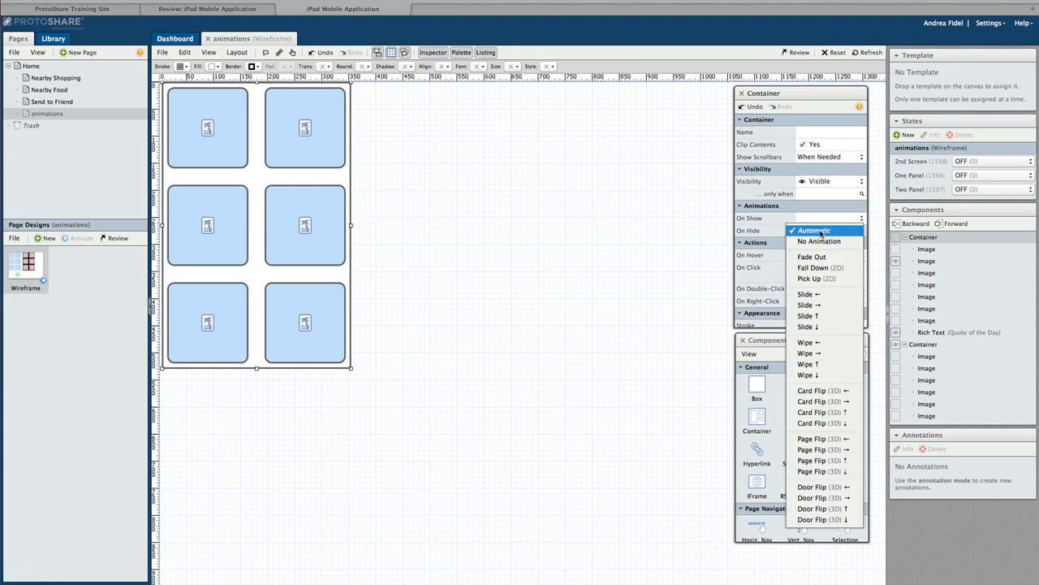
mouse_move(807, 304)
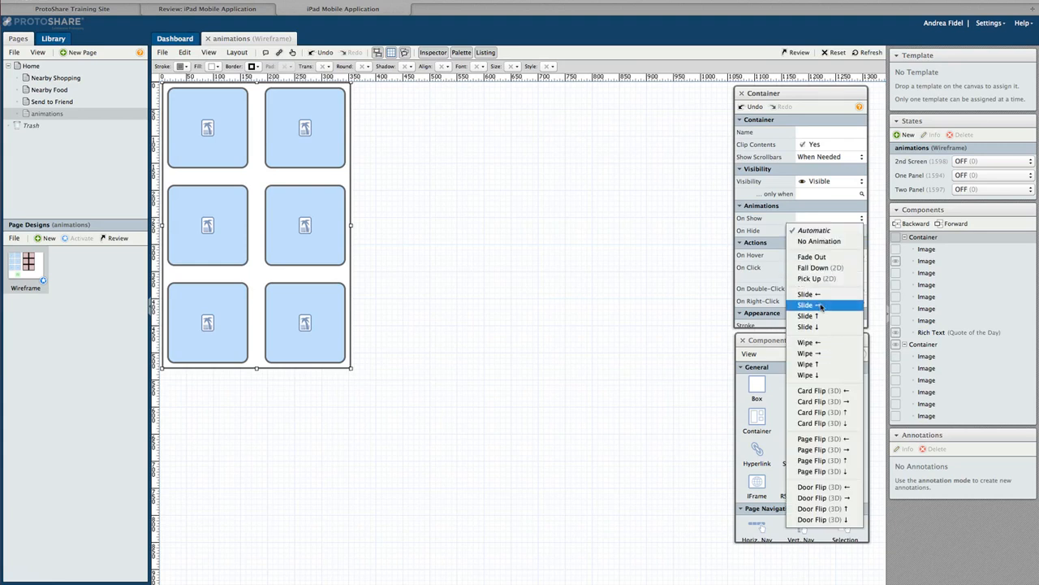
left_click(807, 304)
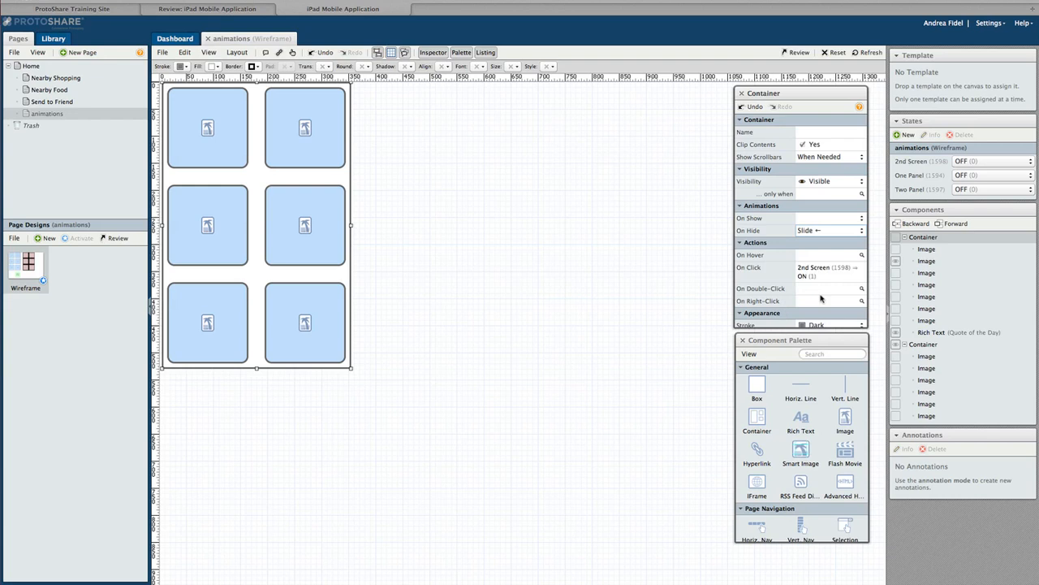